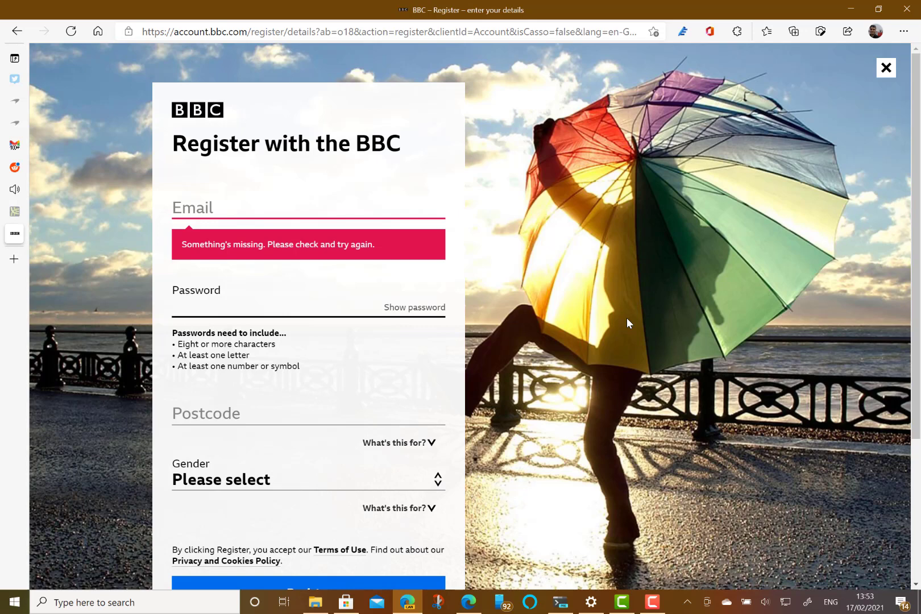
{"action": "mouse_move", "coordinate": [660, 215]}
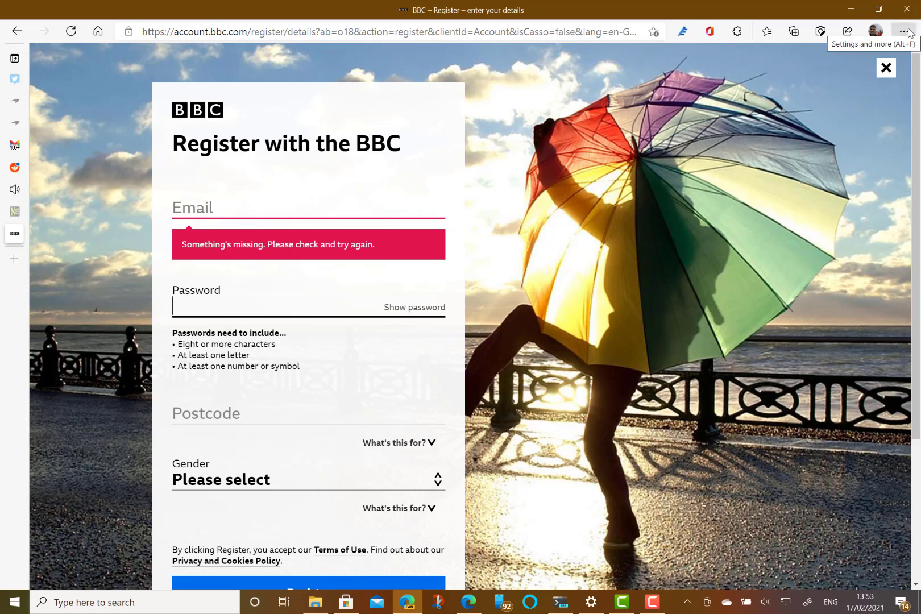
{"action": "mouse_move", "coordinate": [362, 180]}
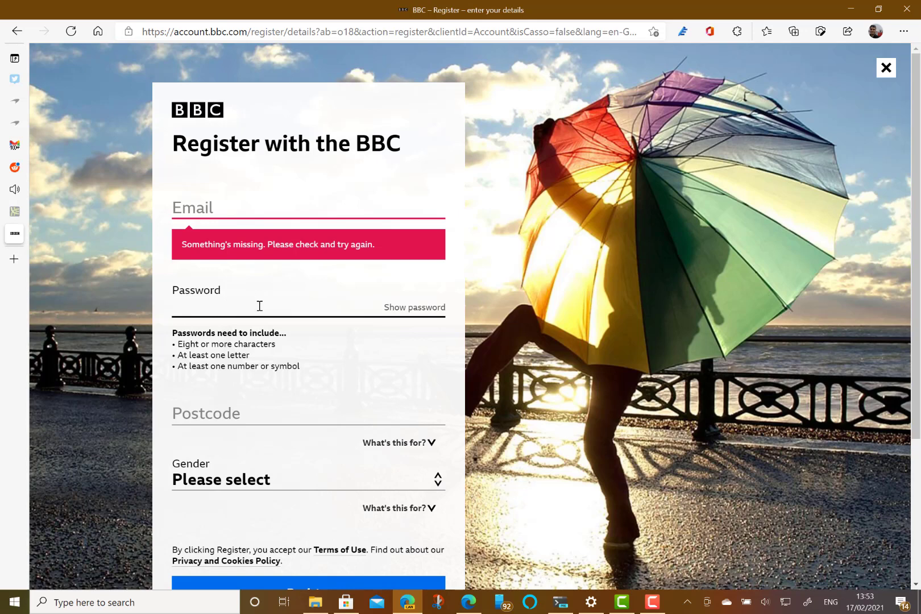
{"action": "mouse_move", "coordinate": [233, 304]}
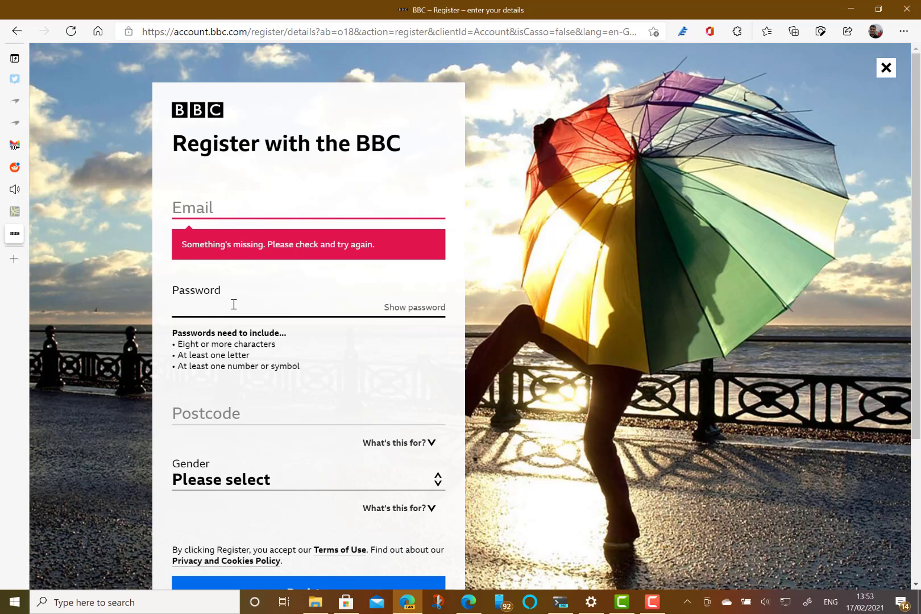
Step: Get an Edge-suggested strong password for the BBC Password field and refresh it twice for new suggestions
{"action": "right_click", "coordinate": [233, 305]}
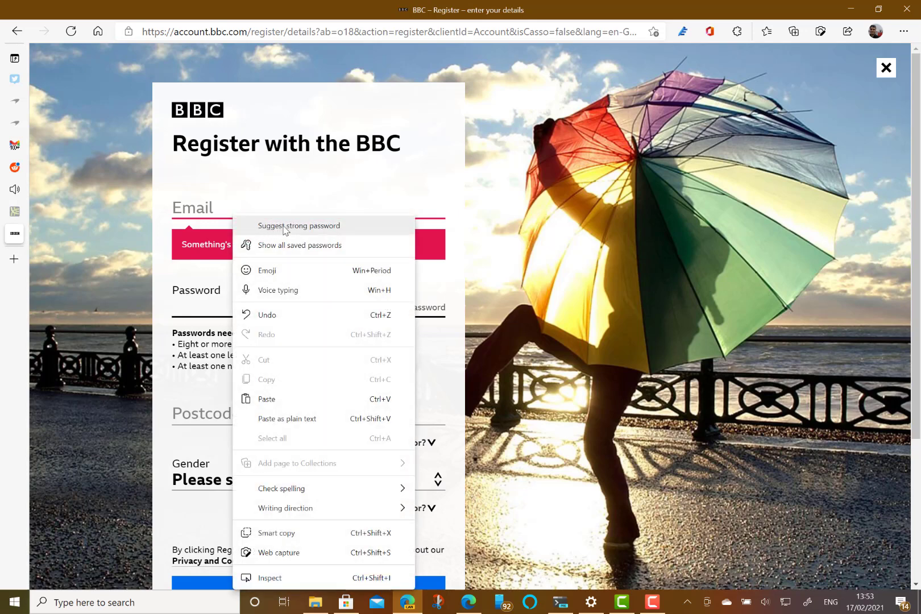
{"action": "left_click", "coordinate": [297, 225]}
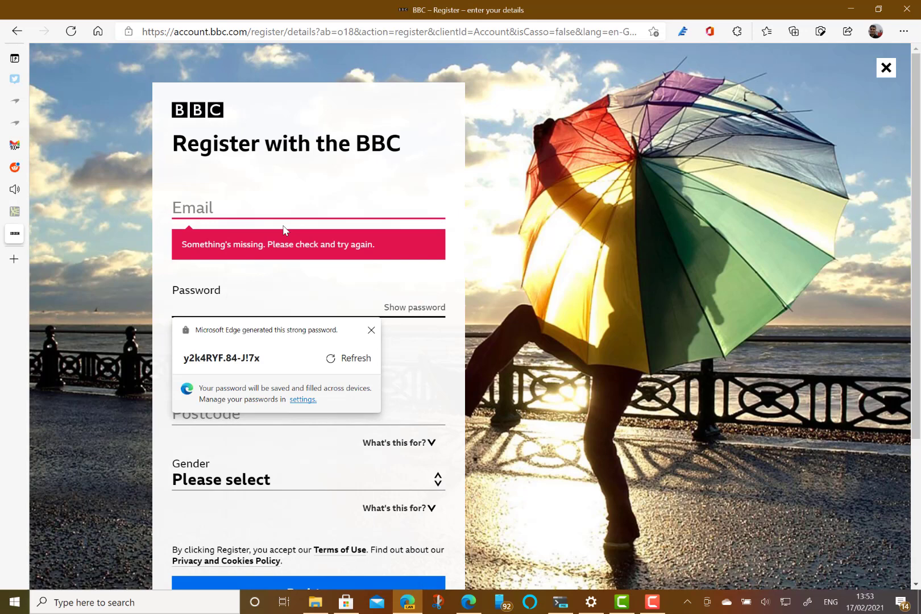
{"action": "left_click", "coordinate": [235, 308]}
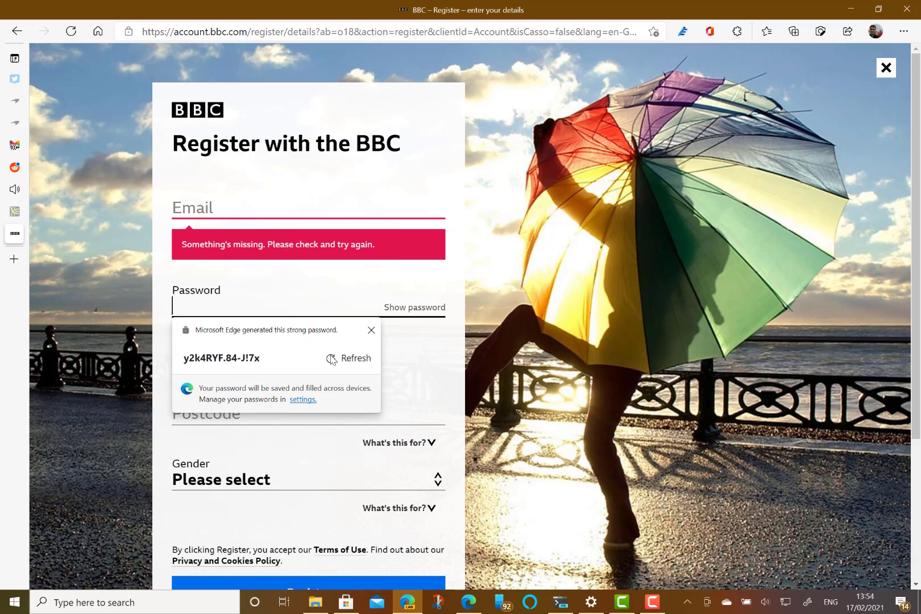
{"action": "left_click", "coordinate": [354, 358]}
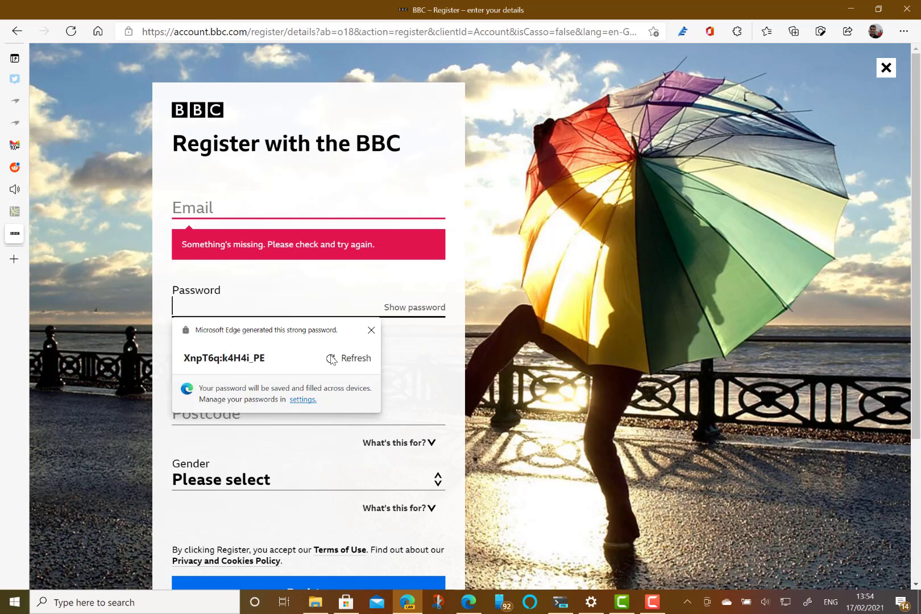
{"action": "left_click", "coordinate": [356, 358]}
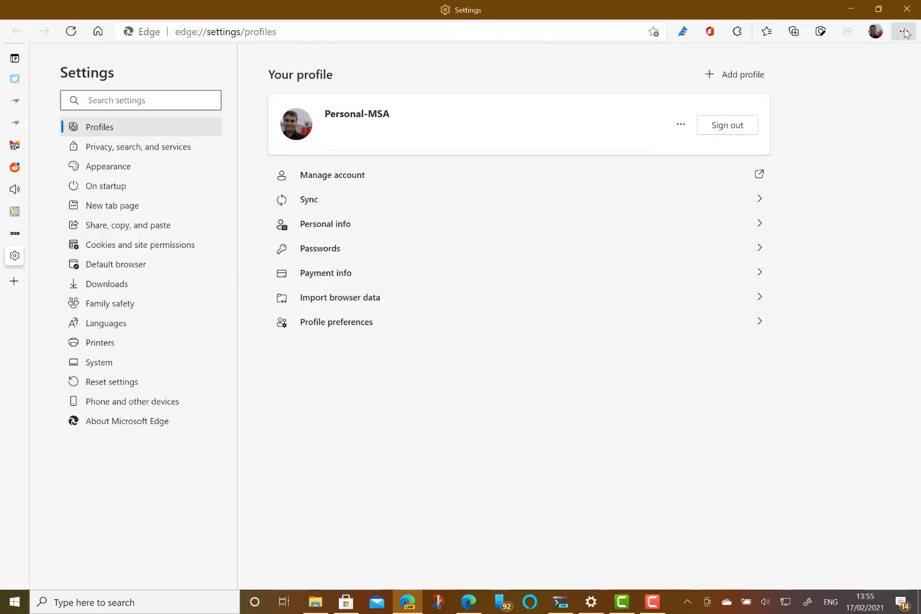
Step: Go to the Passwords page under Profiles, where Suggest strong passwords is turned on
{"action": "left_click", "coordinate": [319, 248]}
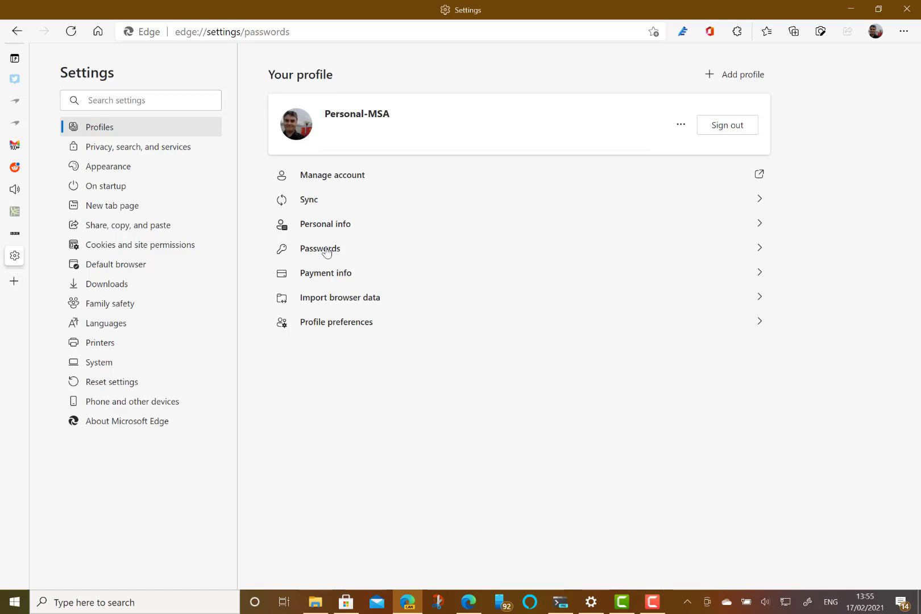
{"action": "left_click", "coordinate": [320, 248]}
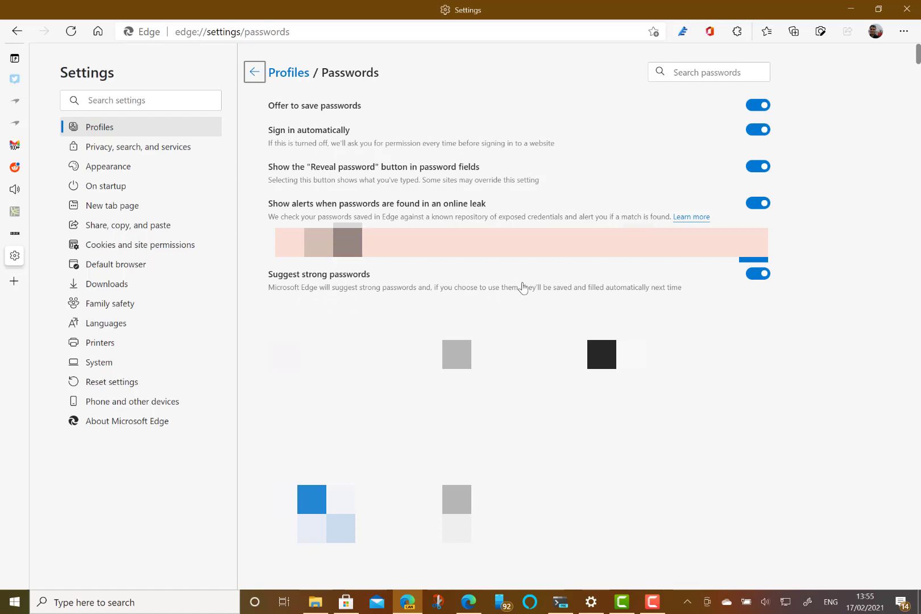
{"action": "mouse_move", "coordinate": [538, 276]}
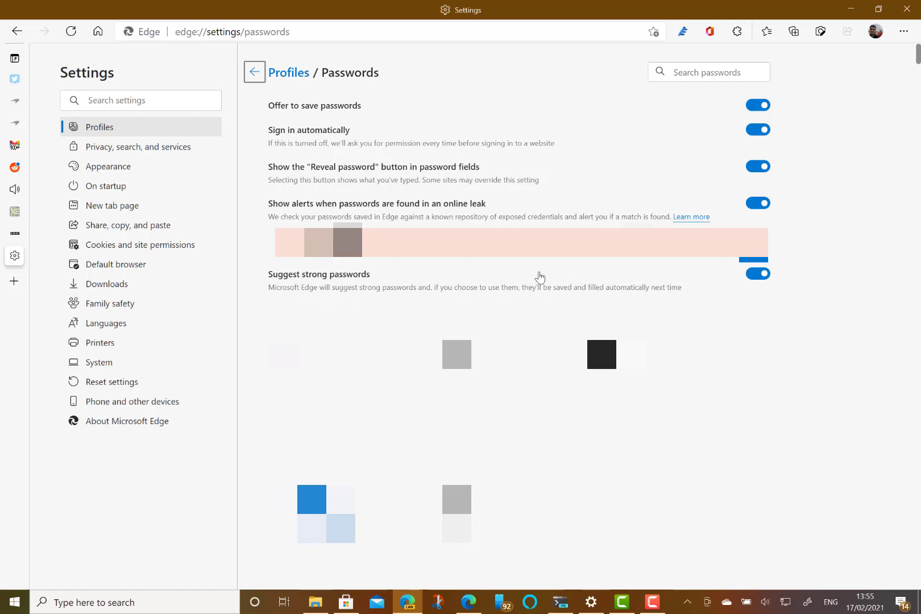
{"action": "mouse_move", "coordinate": [443, 92]}
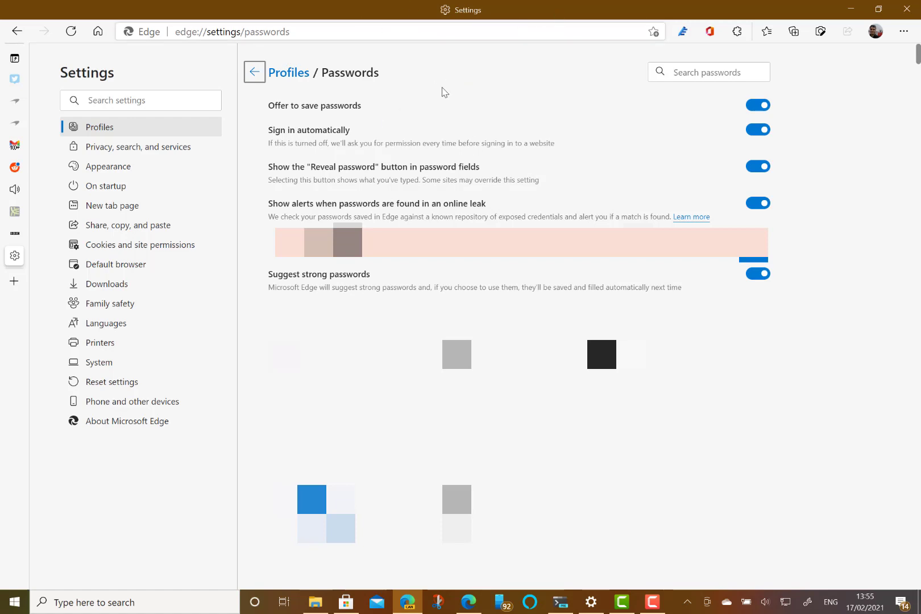
{"action": "mouse_move", "coordinate": [536, 182]}
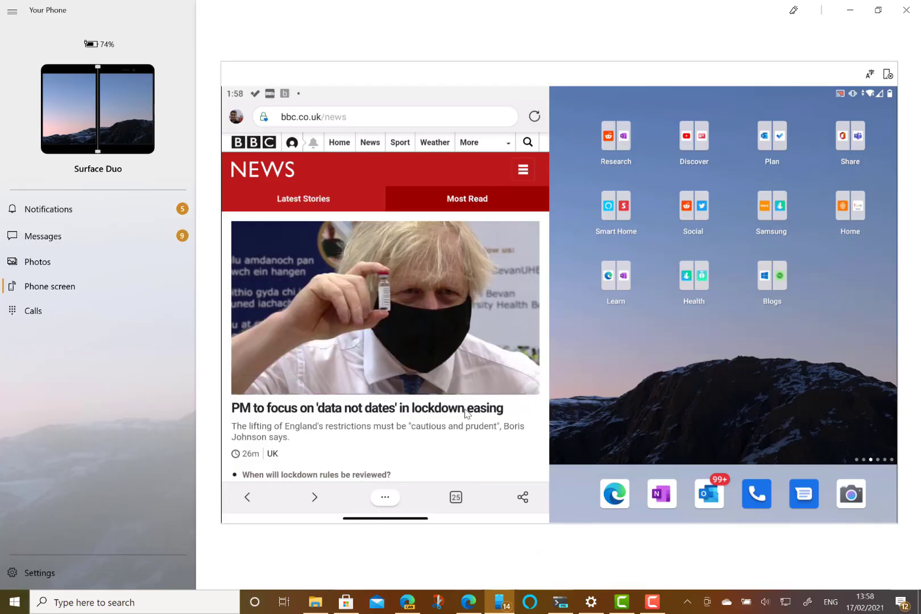
{"action": "mouse_move", "coordinate": [585, 268]}
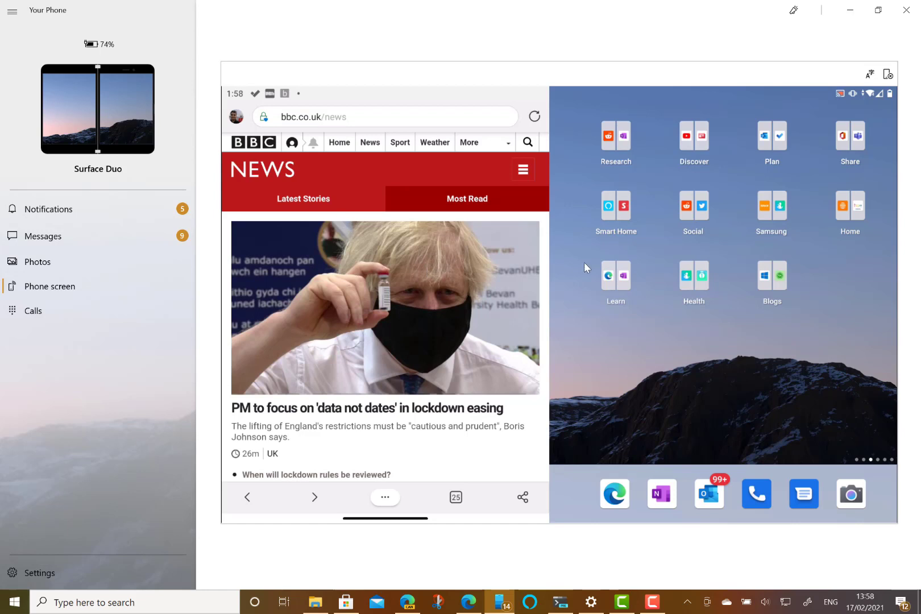
{"action": "mouse_move", "coordinate": [516, 234]}
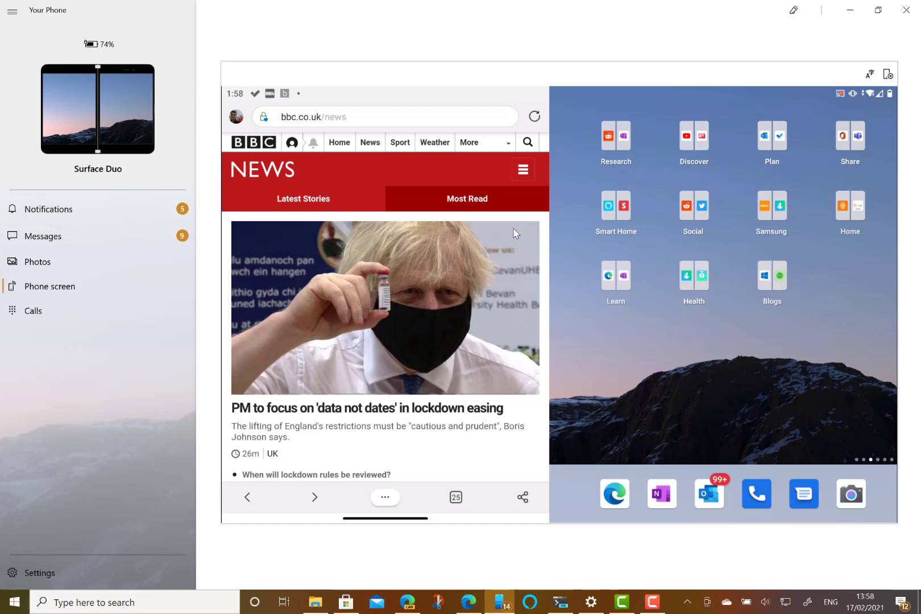
{"action": "mouse_move", "coordinate": [605, 380]}
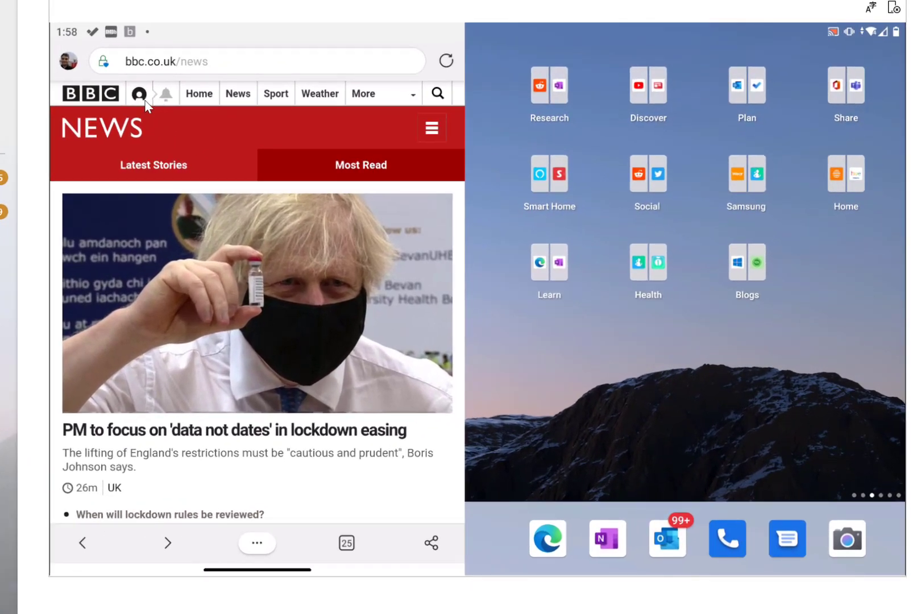
Step: Reach the BBC sign-in on the phone and check the auto-filled Password field
{"action": "left_click", "coordinate": [139, 93]}
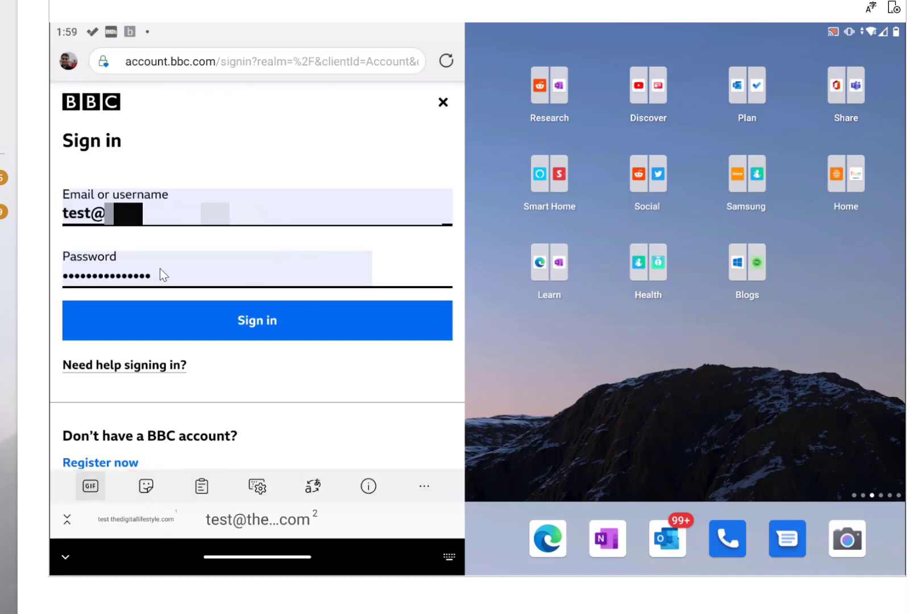
{"action": "mouse_move", "coordinate": [196, 287]}
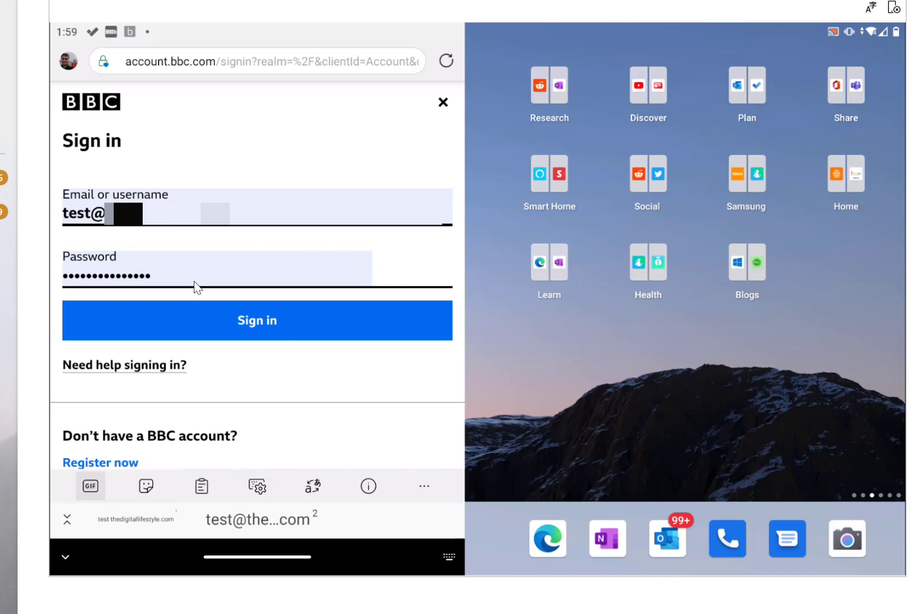
{"action": "left_click", "coordinate": [150, 276]}
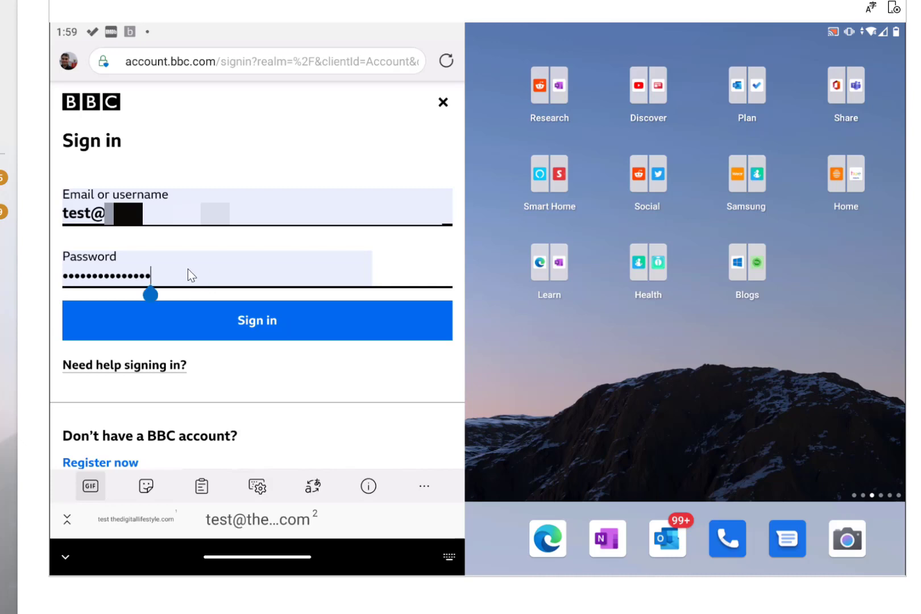